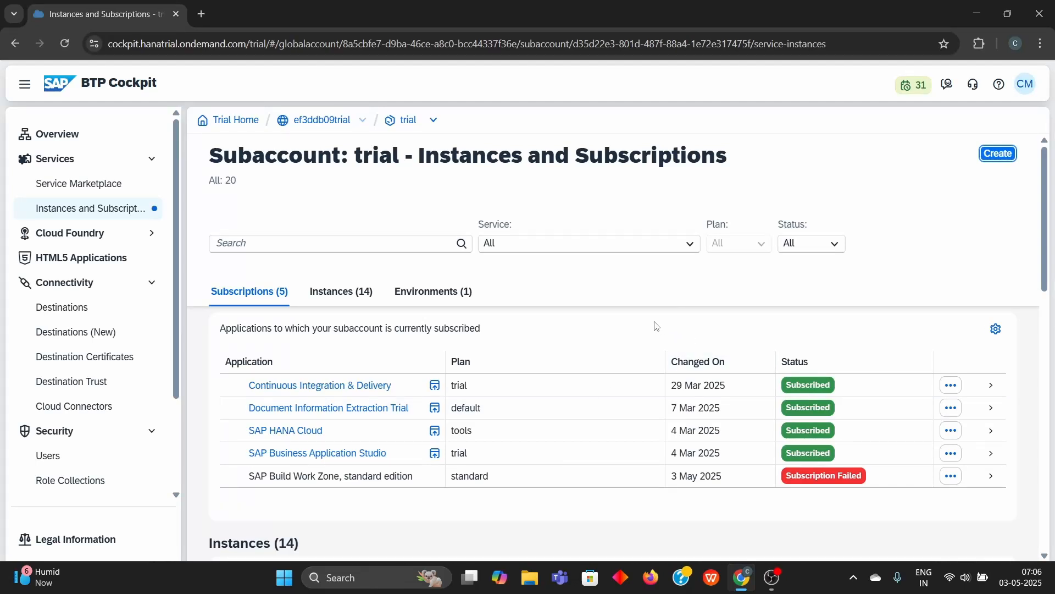
mouse_move(358, 465)
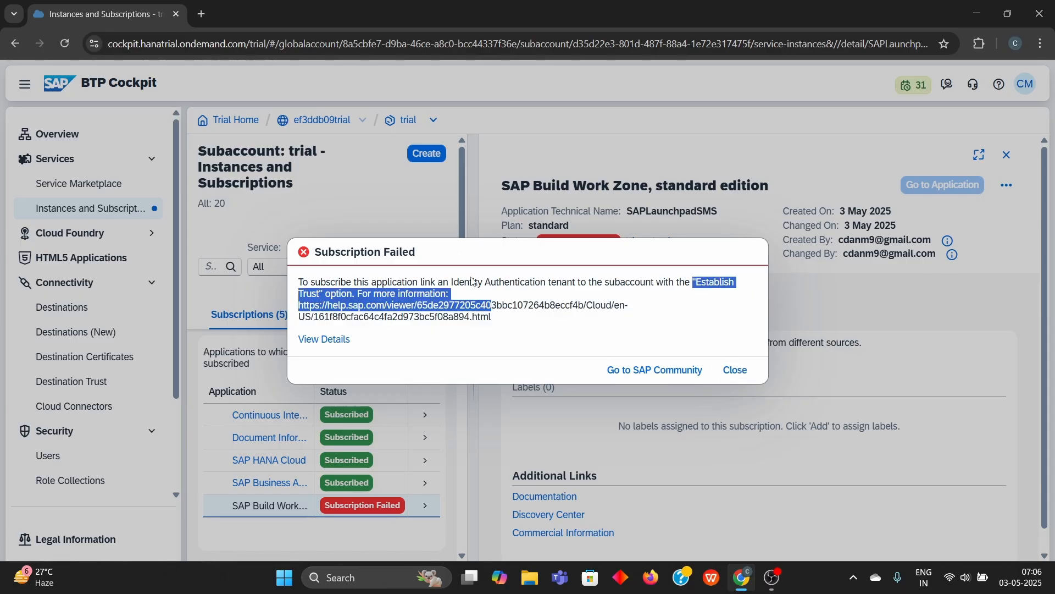
Step: Dismiss the failure message and delete the failed SAP Build Work Zone subscription
left_click(735, 369)
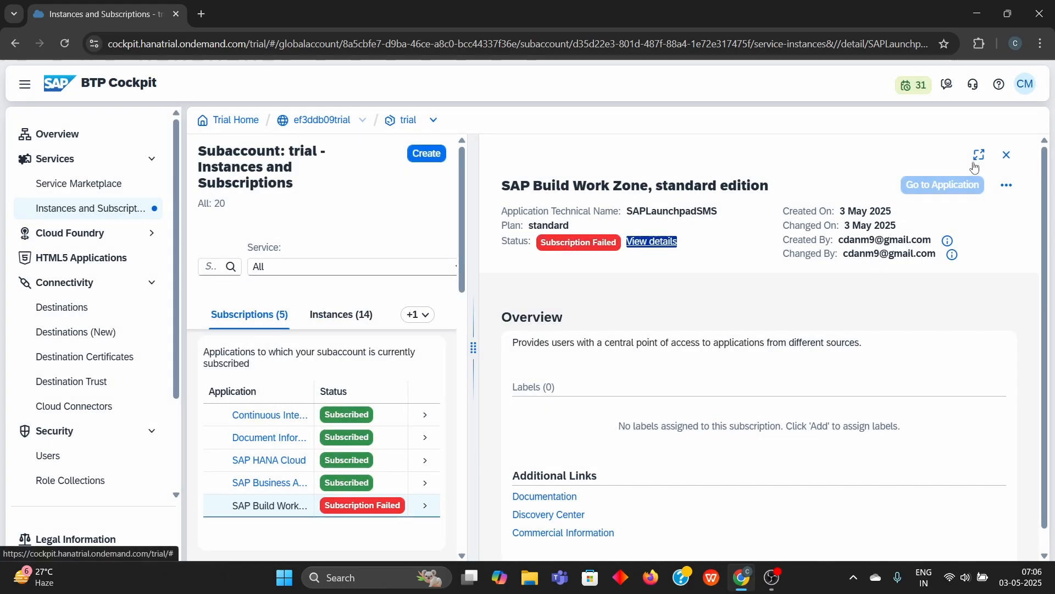
left_click(1005, 155)
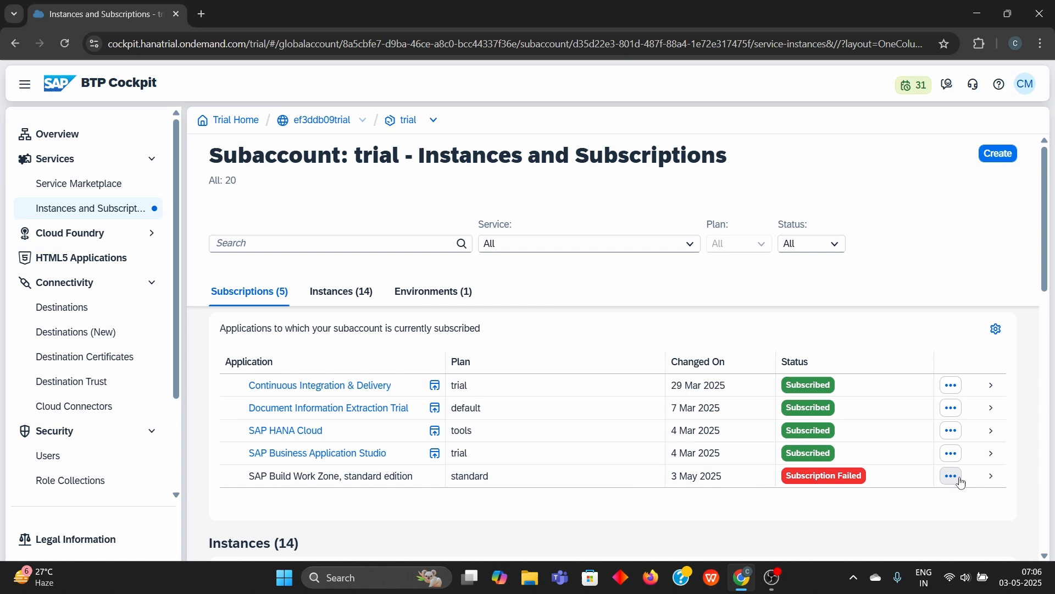
left_click(950, 475)
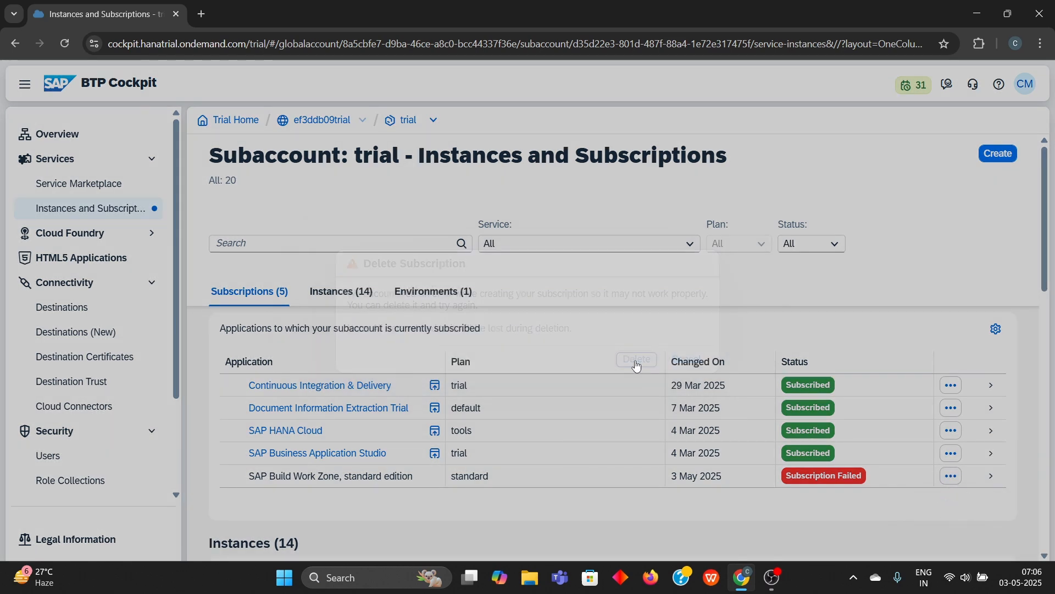
left_click(634, 359)
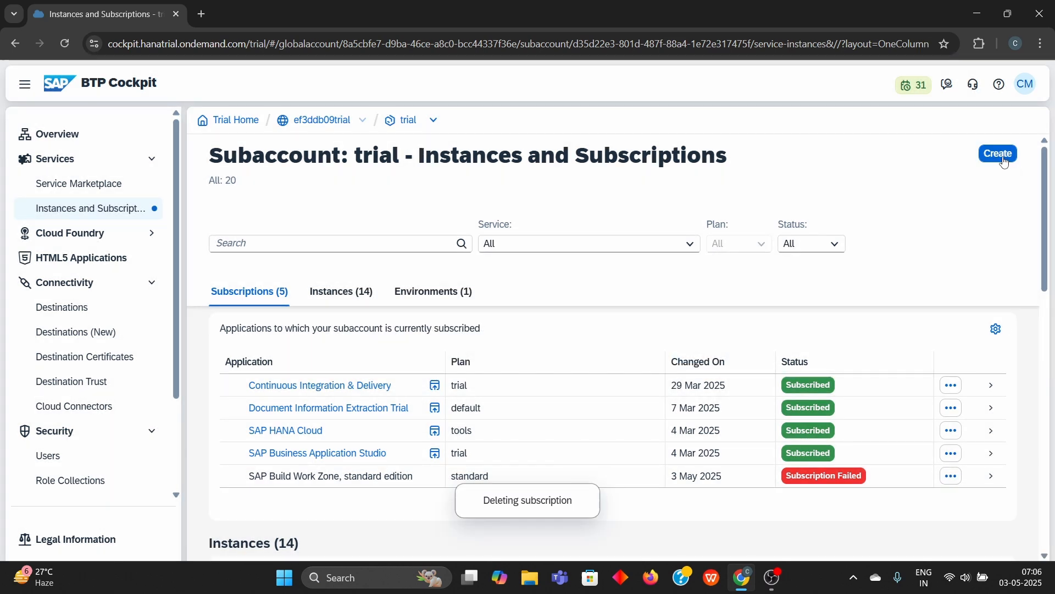
Step: Create a Cloud Identity Services subscription on the default plan
left_click(998, 154)
type("Clou")
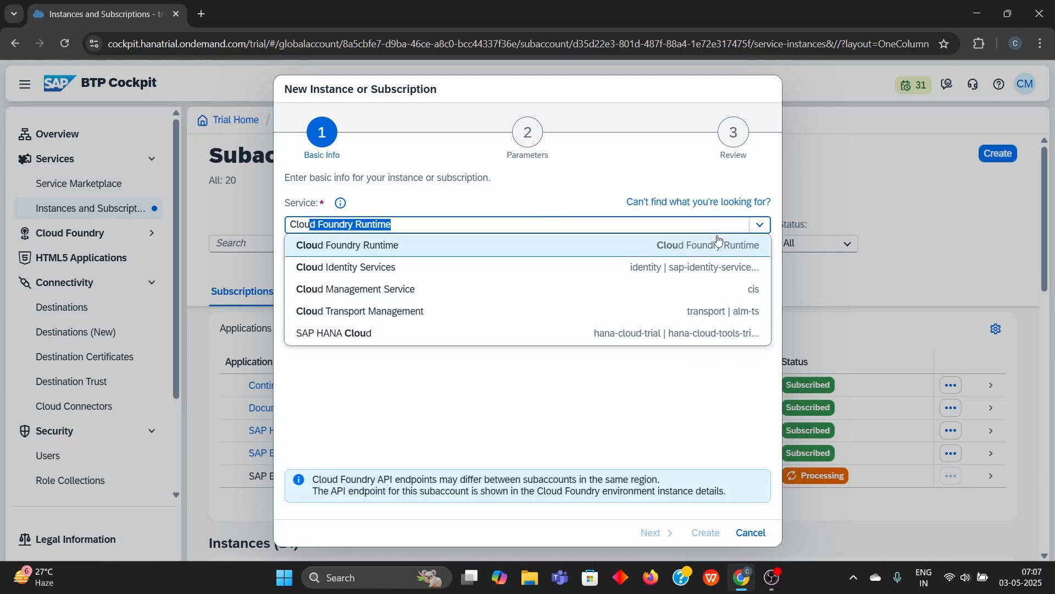
left_click(346, 267)
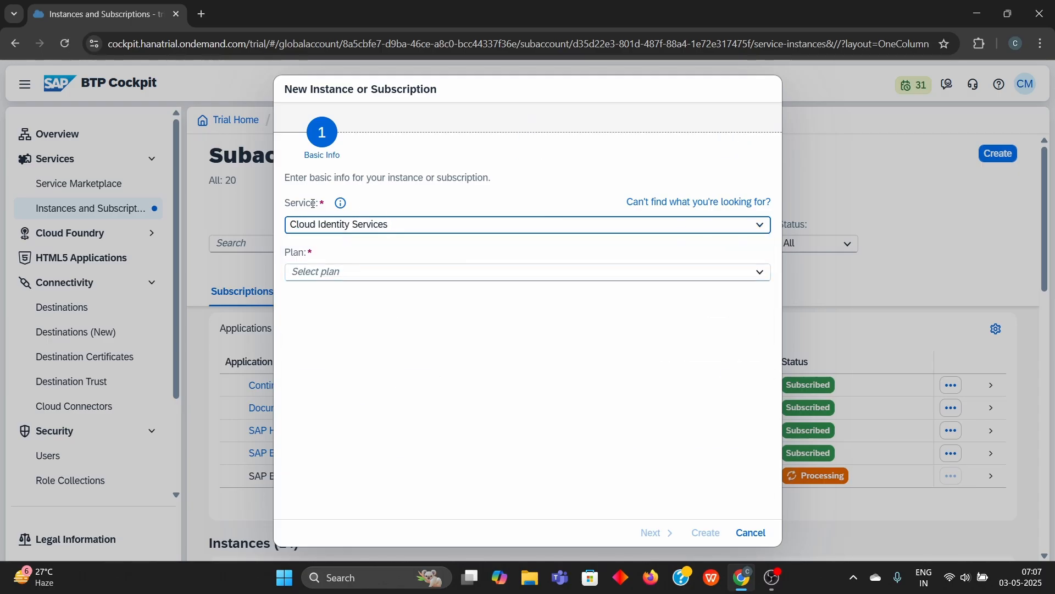
left_click(527, 271)
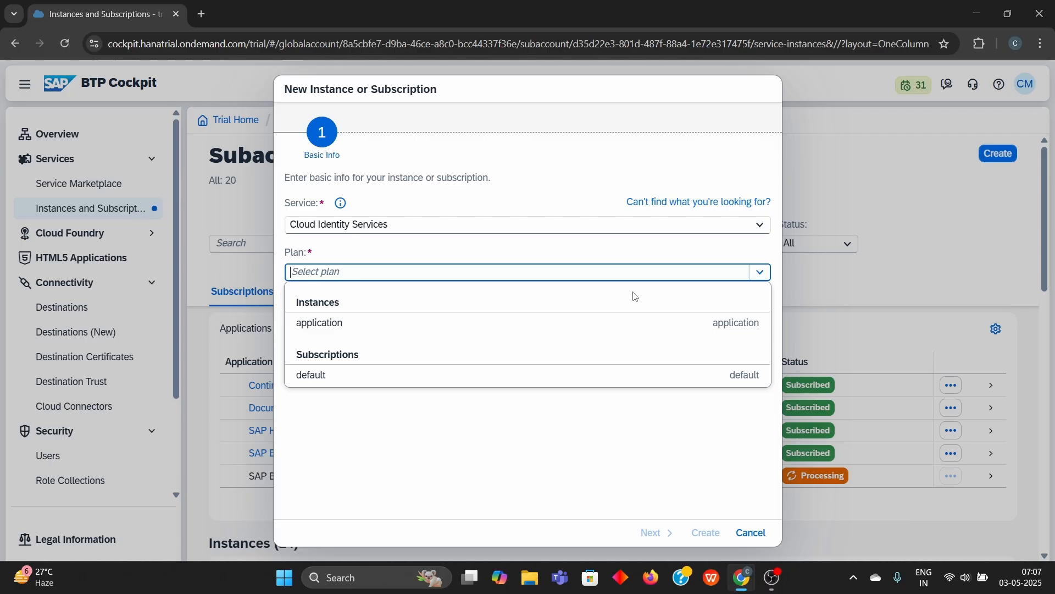
left_click(311, 374)
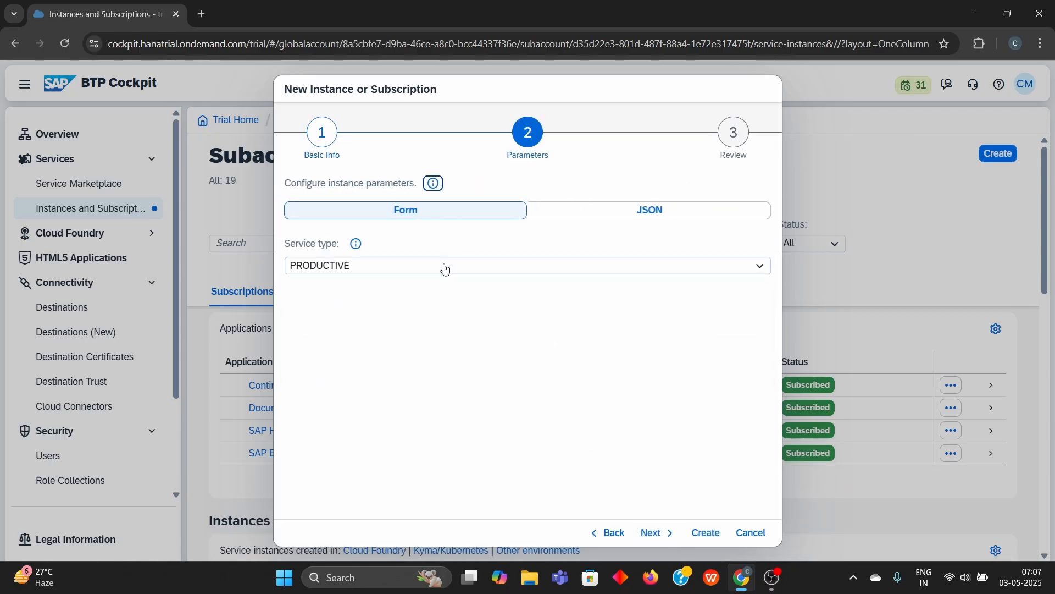
left_click(651, 533)
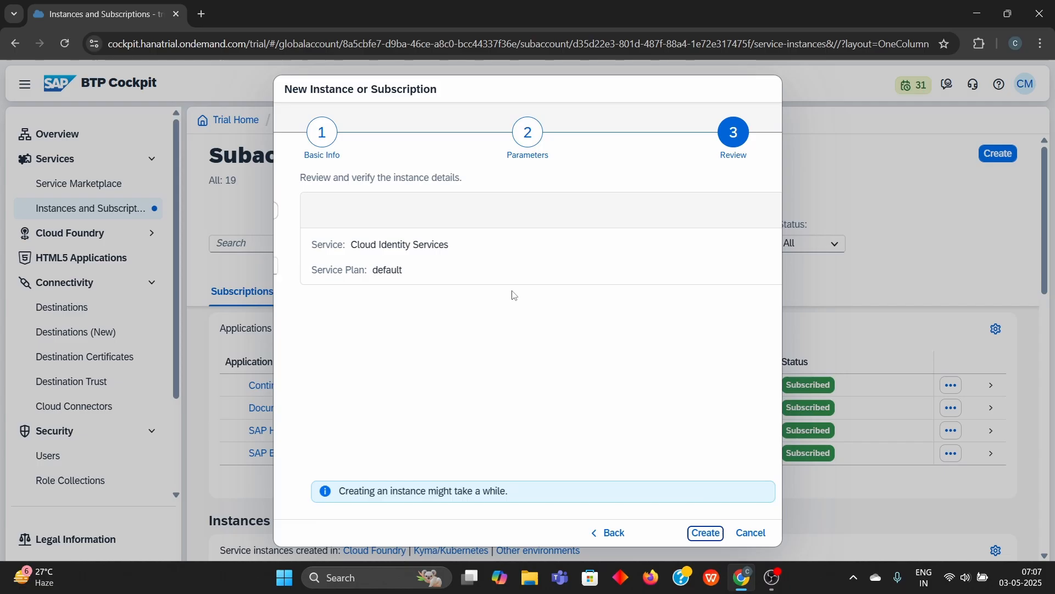
left_click(705, 532)
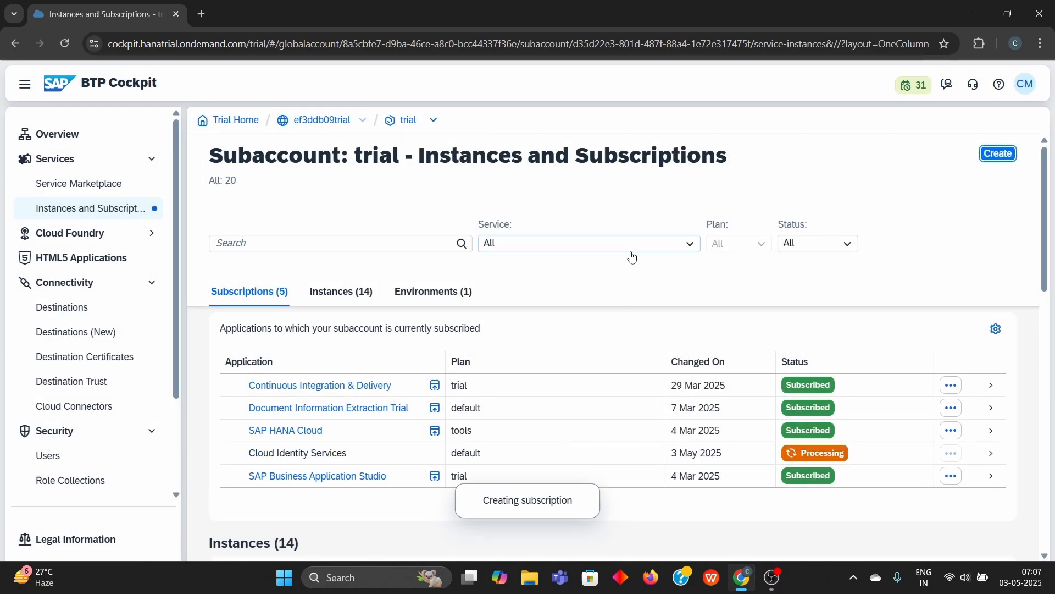
Step: Check the Cloud Identity Services subscription details until it shows Subscribed
scroll("down", 3)
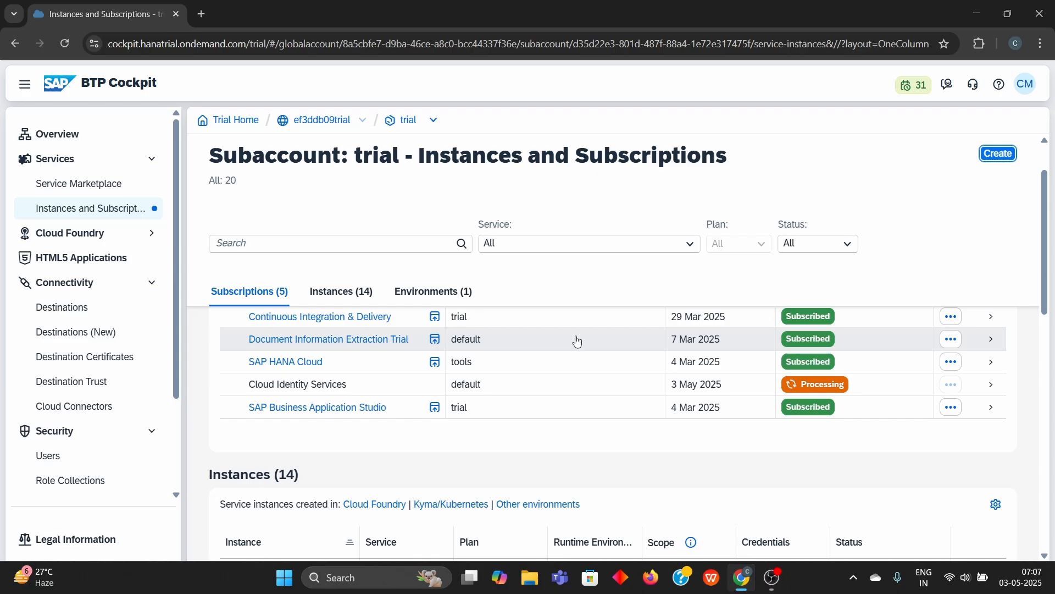
scroll("down", 3)
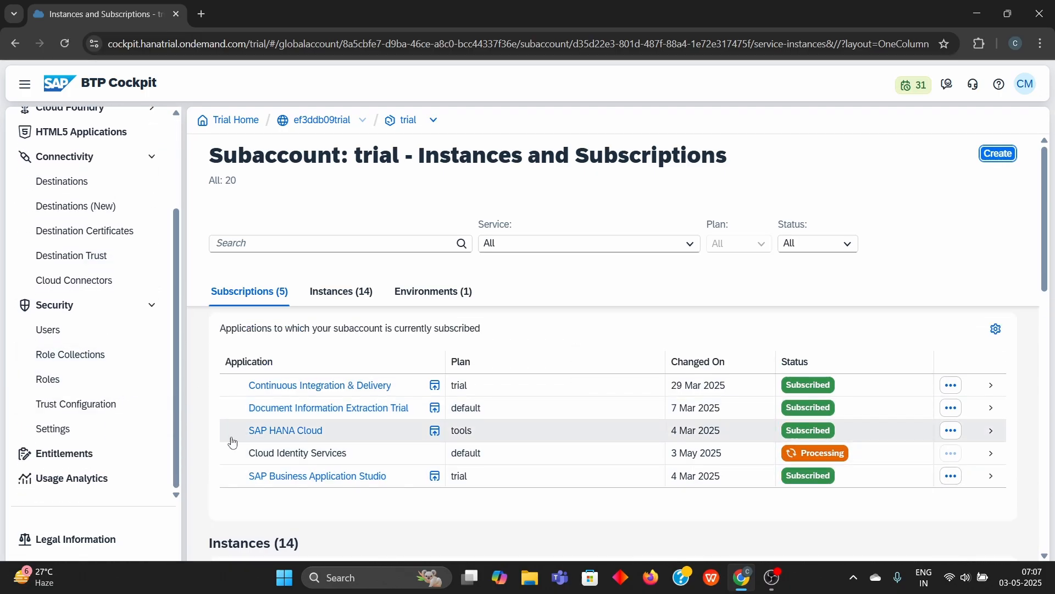
mouse_move(148, 408)
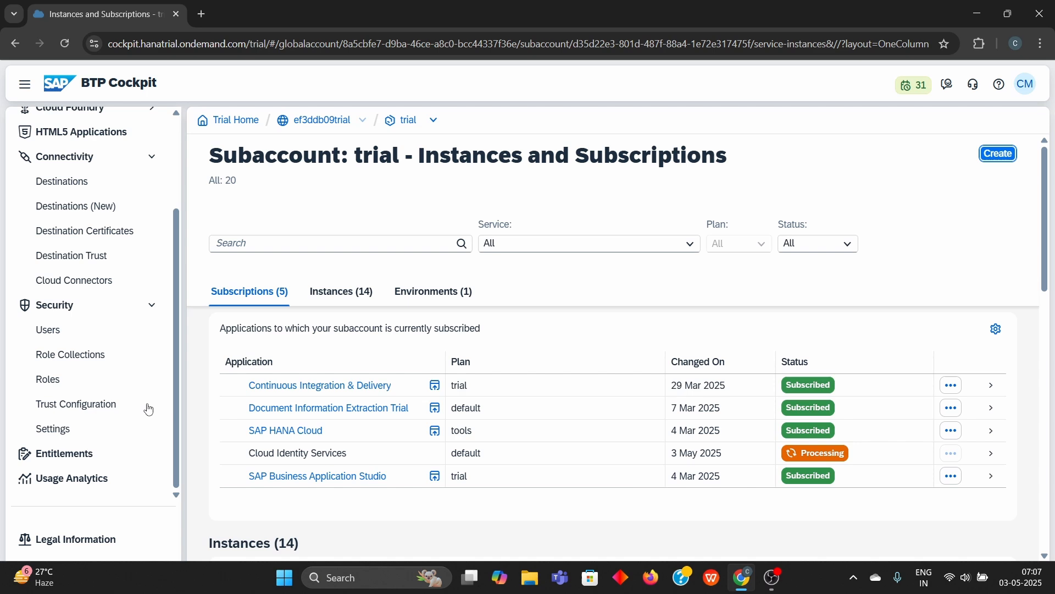
mouse_move(75, 403)
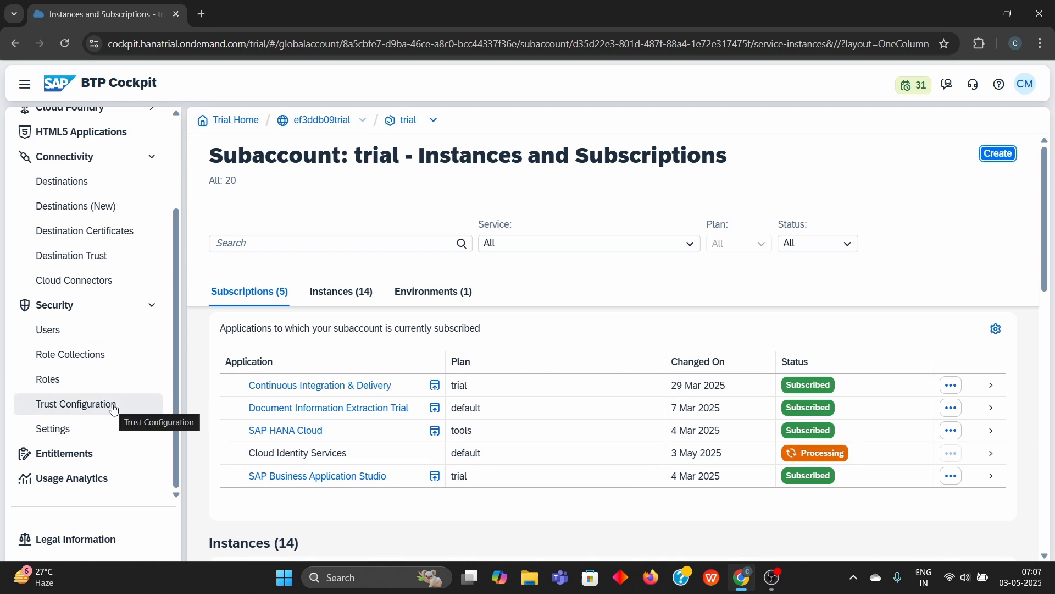
left_click(297, 453)
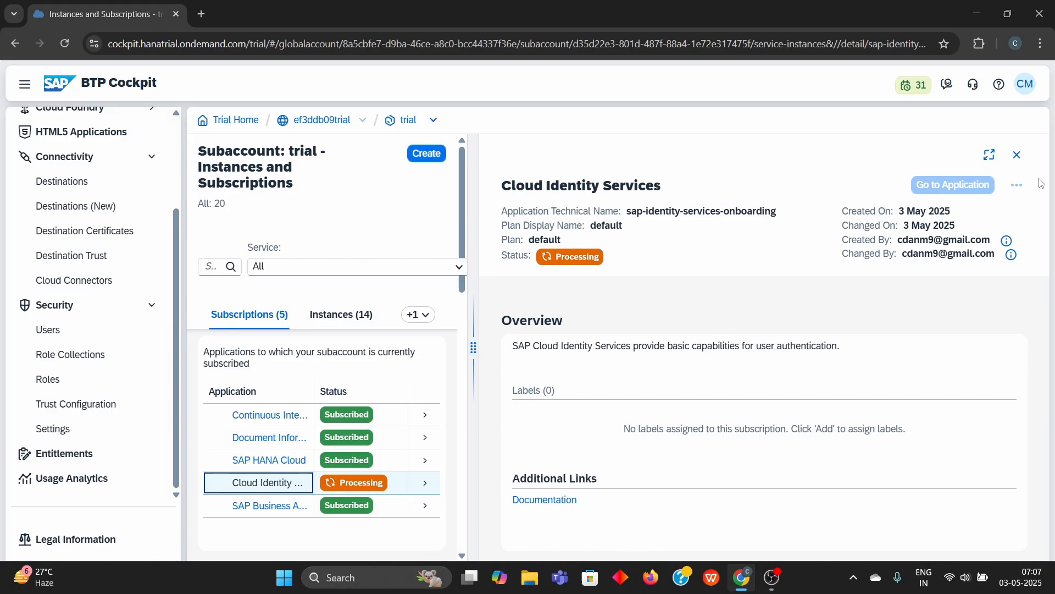
left_click(1016, 155)
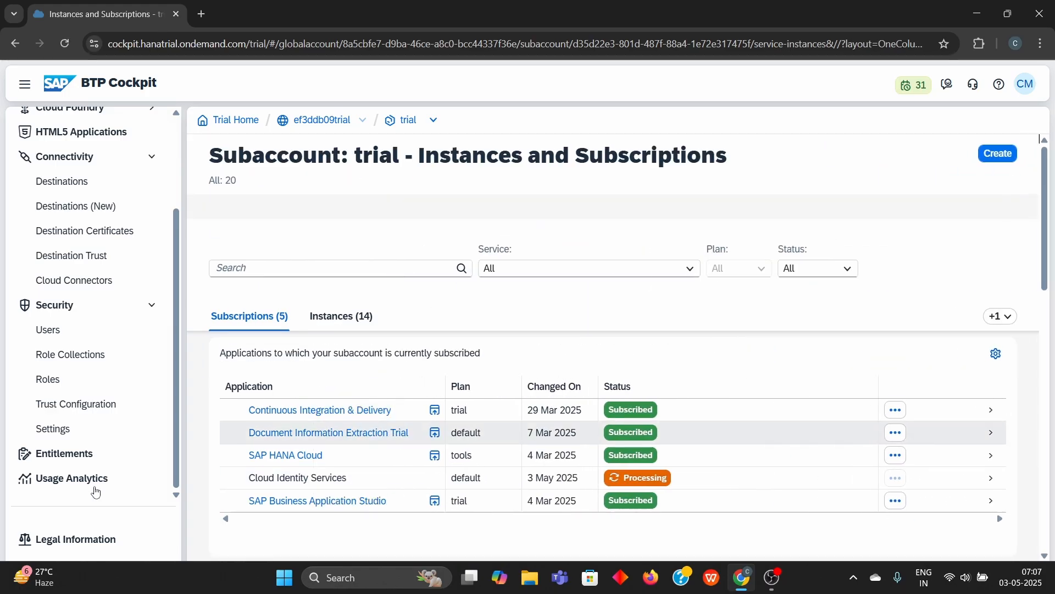
left_click(76, 403)
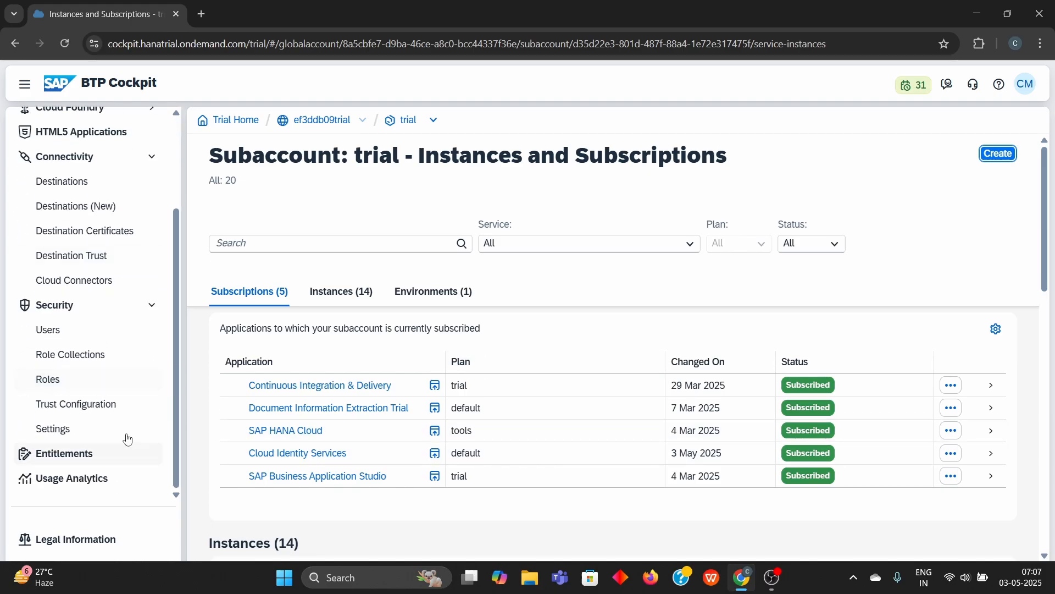
Step: Establish trust with the azwhrunwu Identity Authentication tenant on the ondemand.com domain
left_click(76, 404)
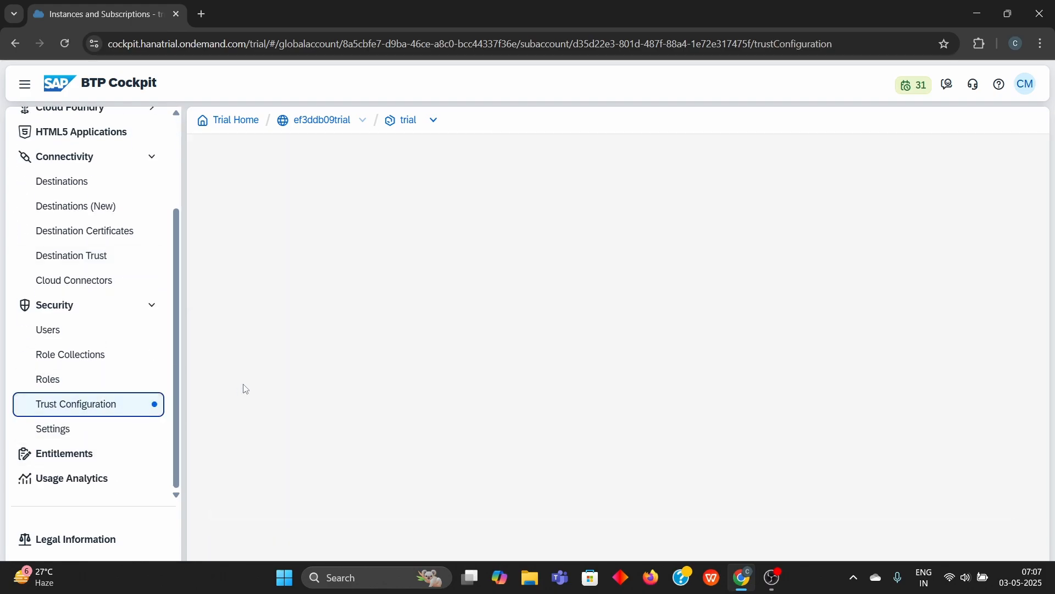
left_click(76, 404)
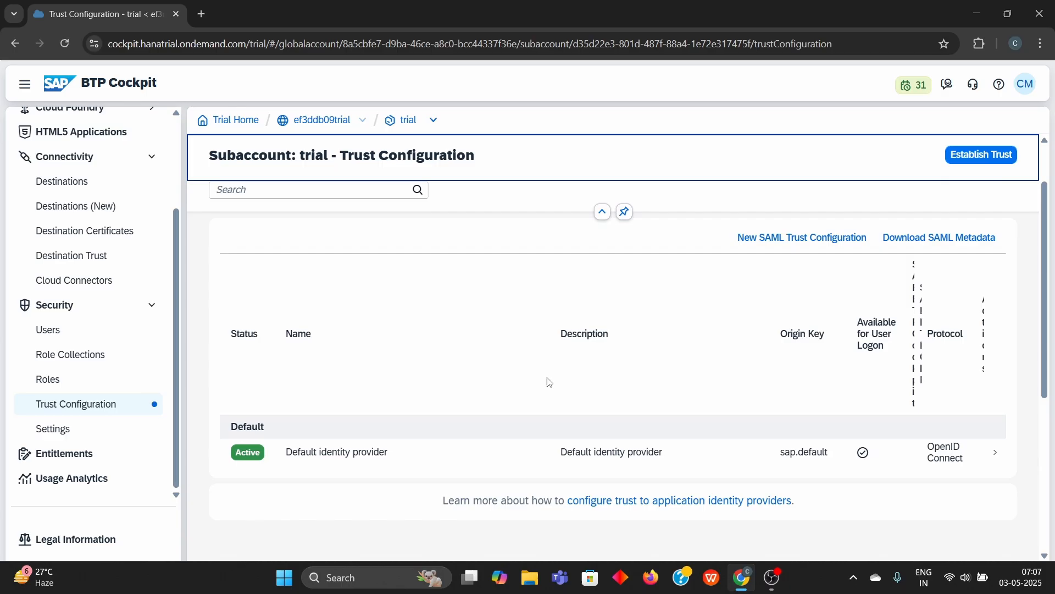
left_click(980, 153)
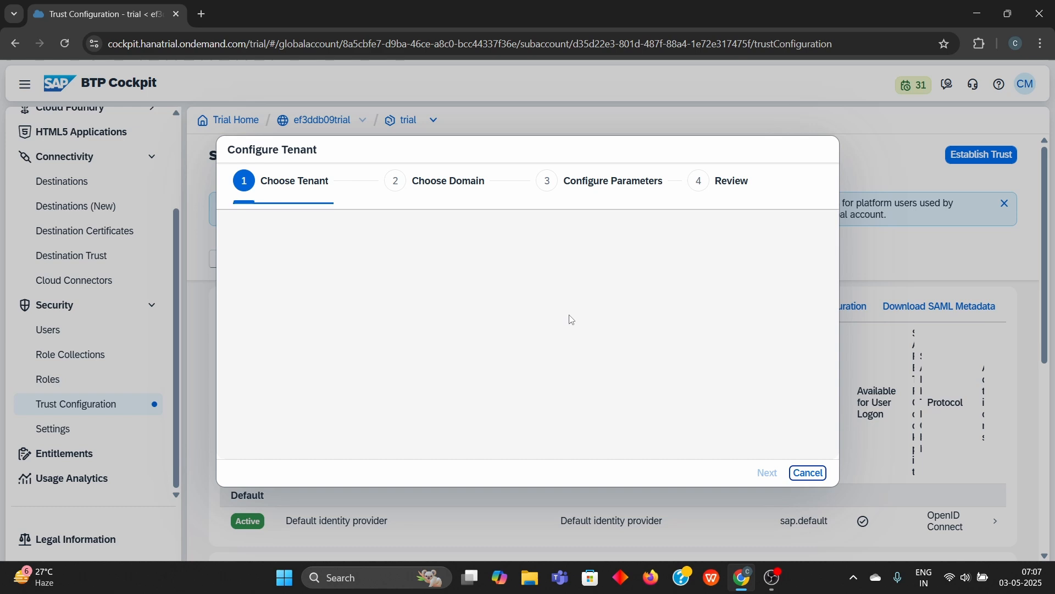
left_click(767, 472)
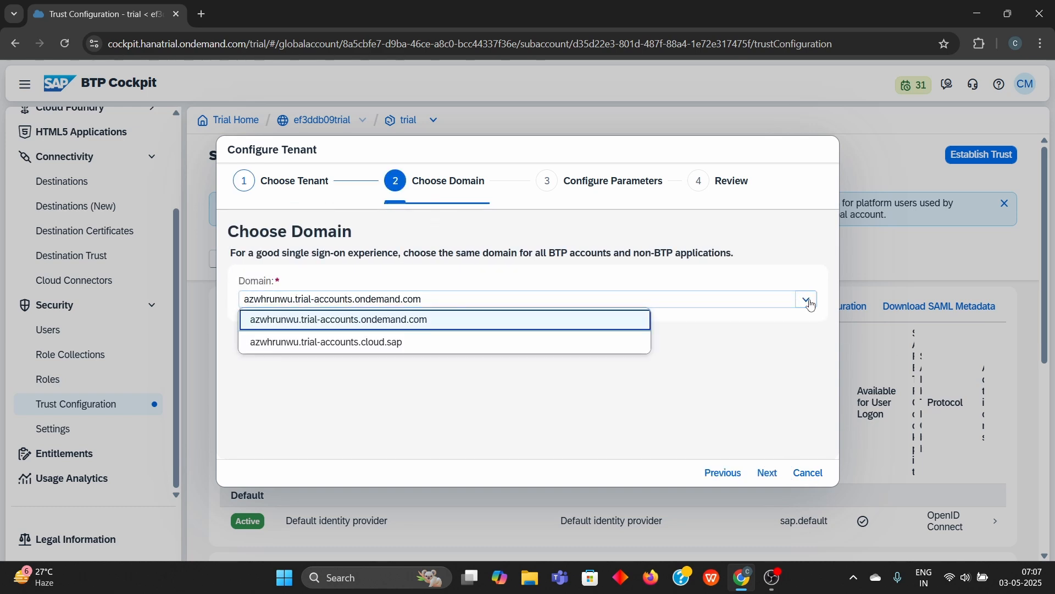
left_click(339, 319)
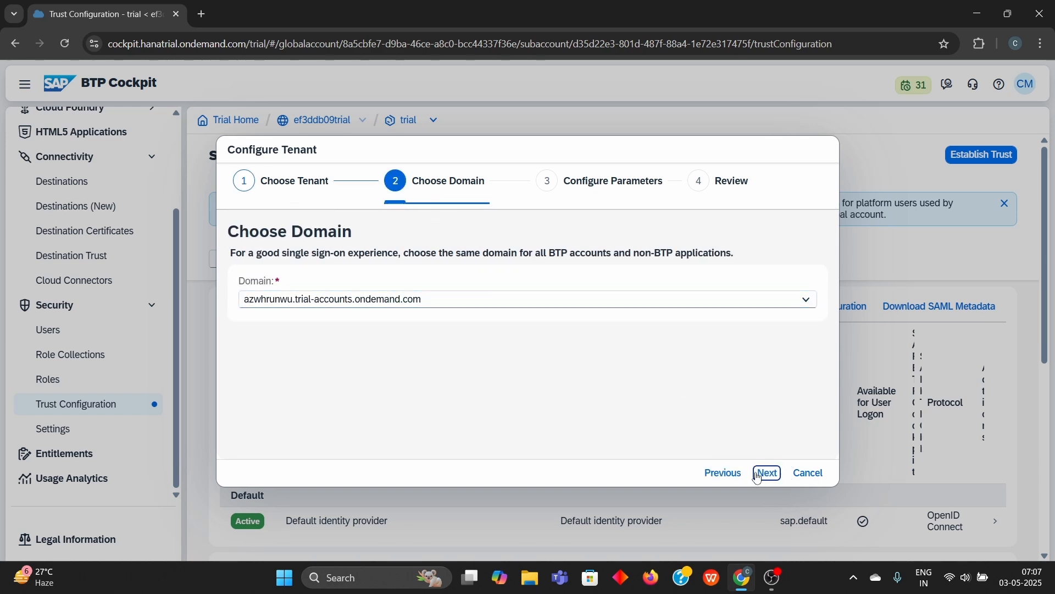
left_click(766, 473)
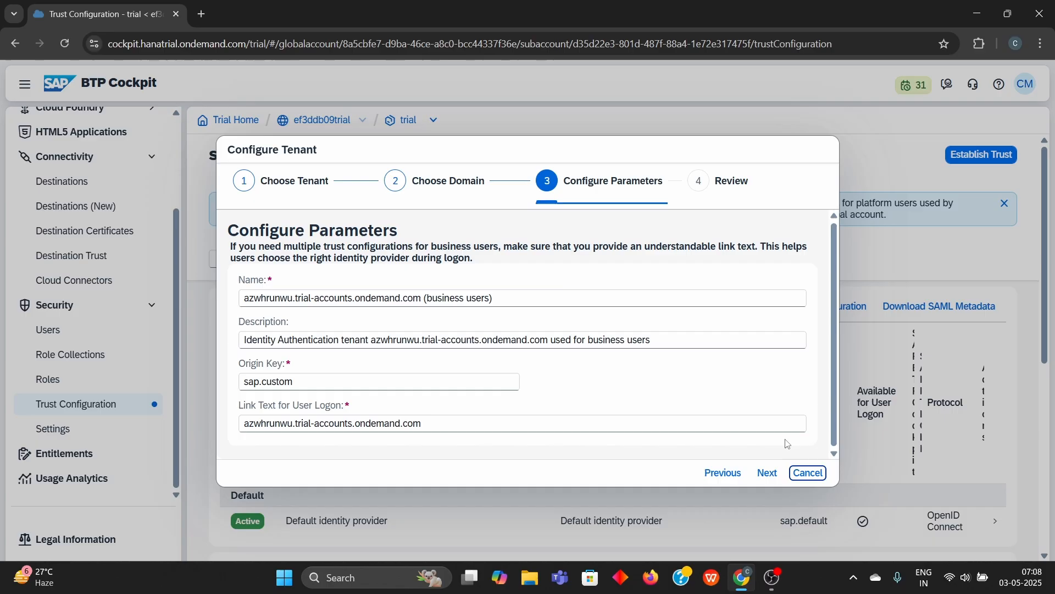
left_click(766, 472)
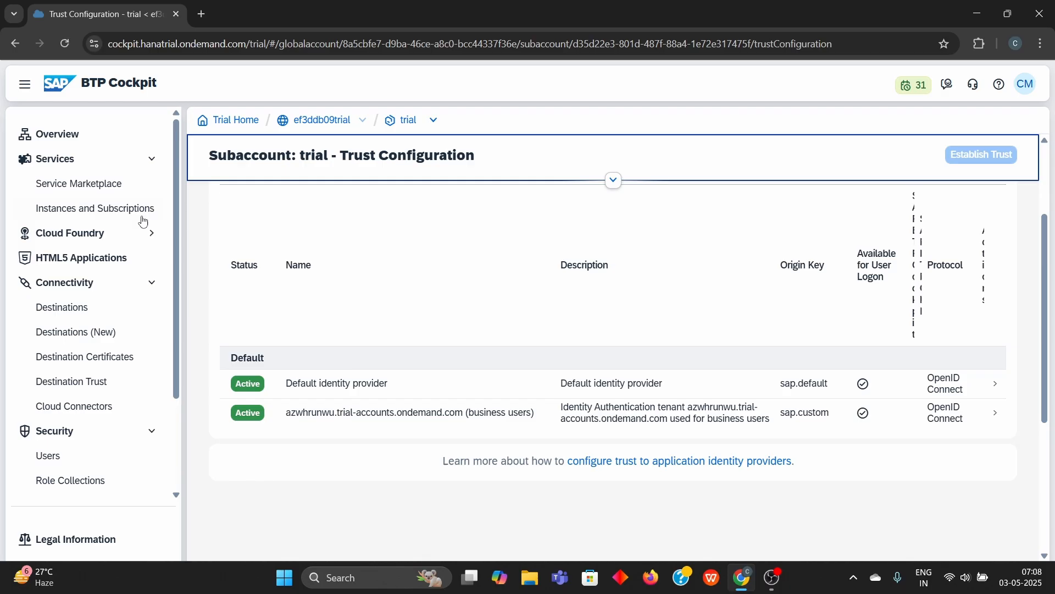
Step: Create a SAP Build Work Zone, standard edition subscription on the standard plan
left_click(94, 208)
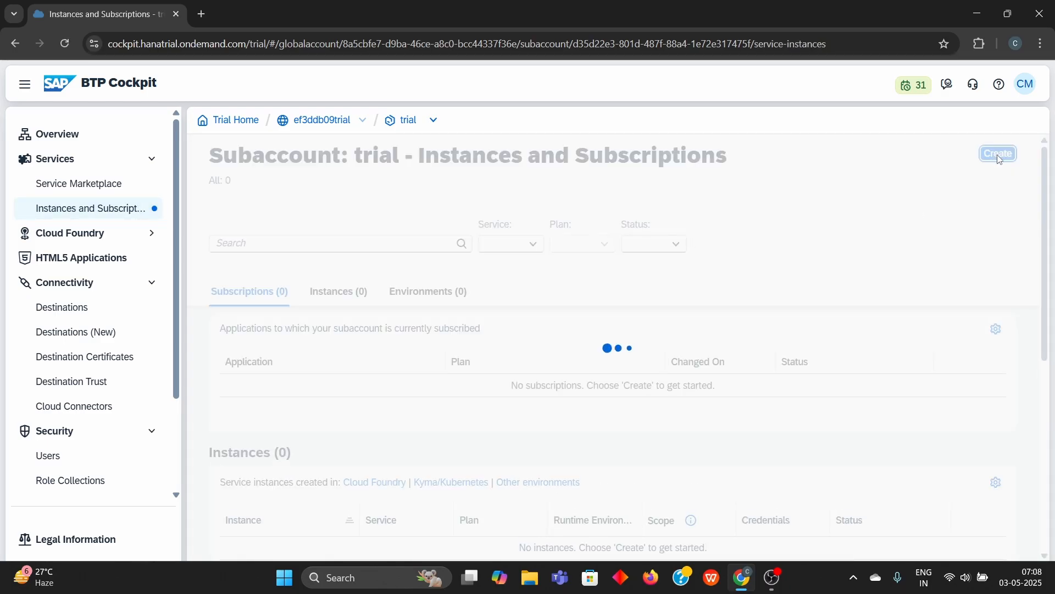
left_click(999, 153)
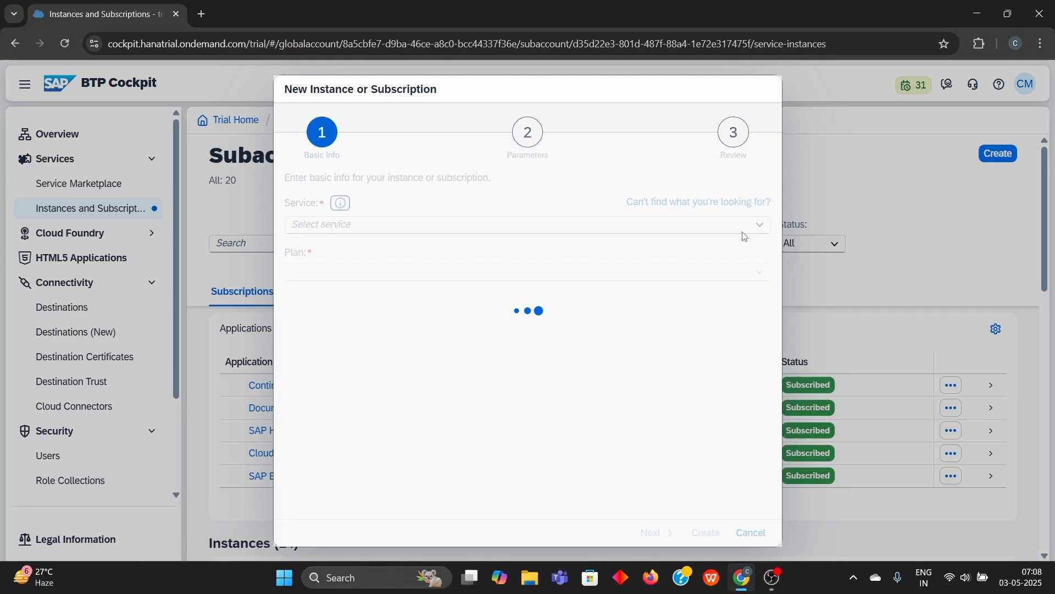
left_click(525, 224)
type("SAP")
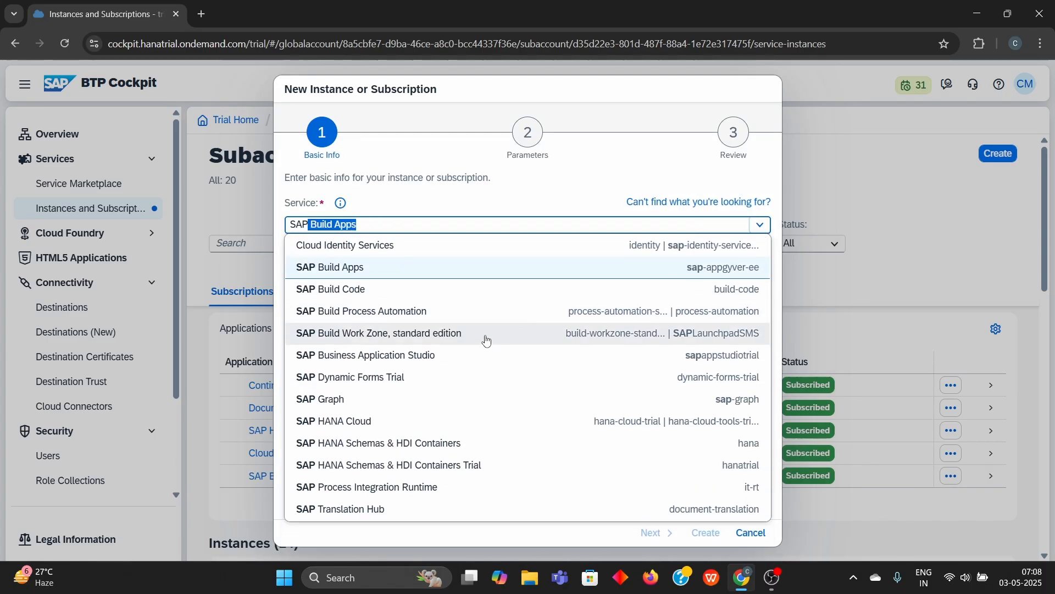
left_click(378, 332)
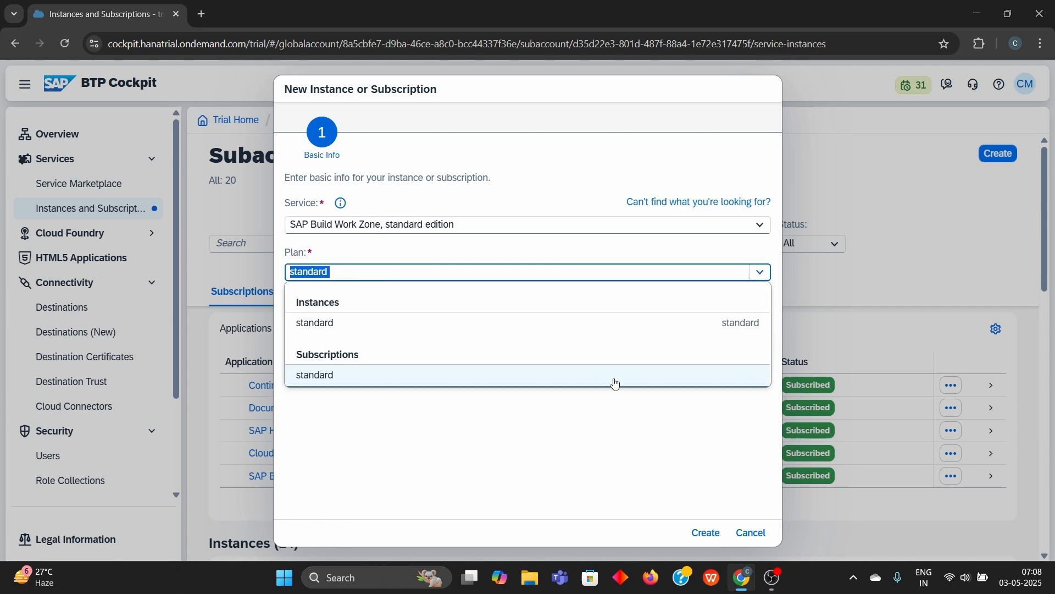
left_click(314, 374)
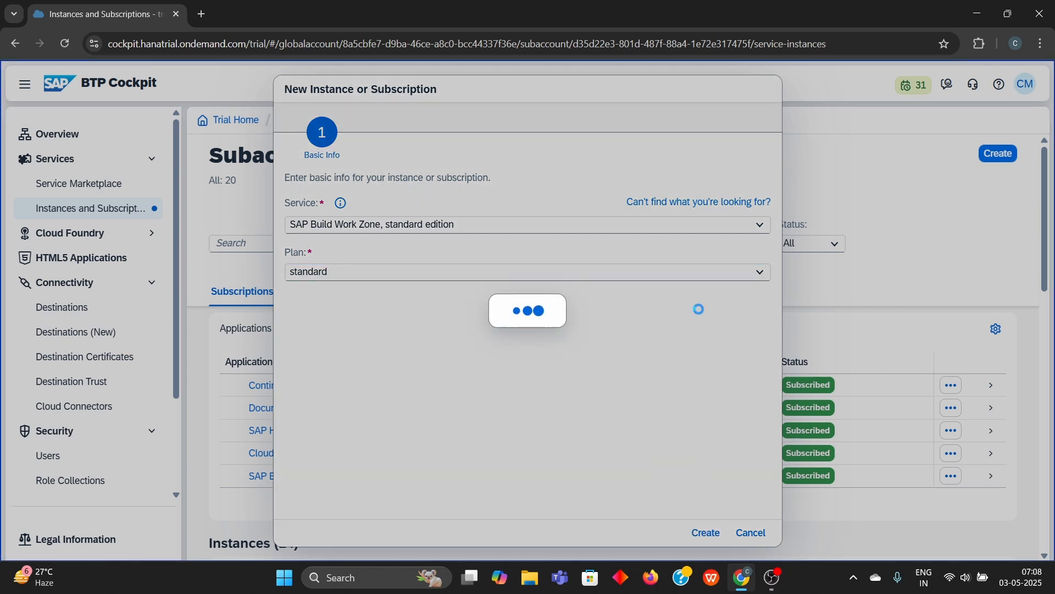
left_click(705, 532)
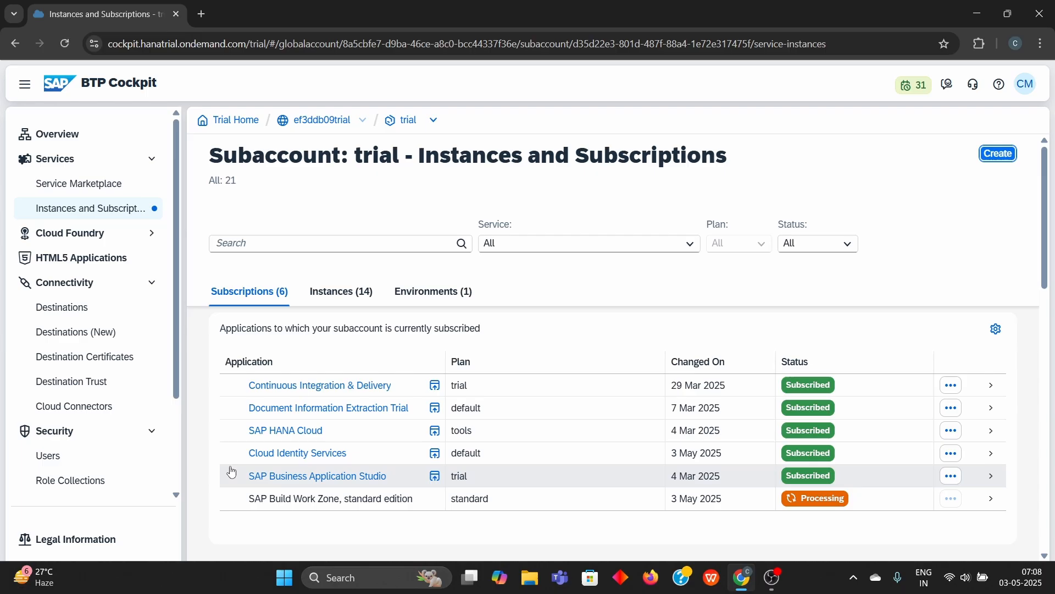
mouse_move(760, 510)
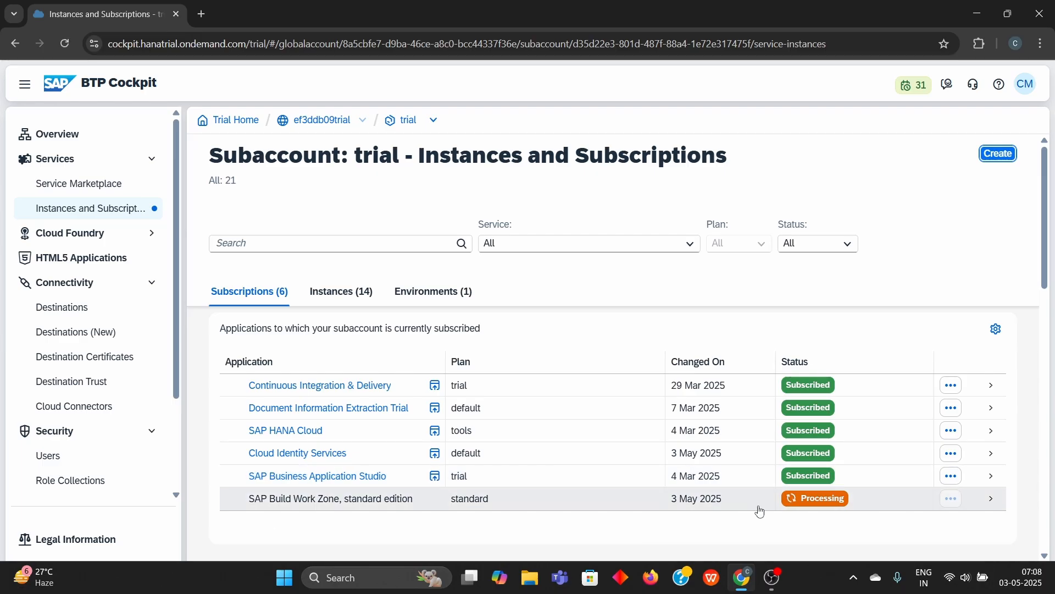
mouse_move(783, 482)
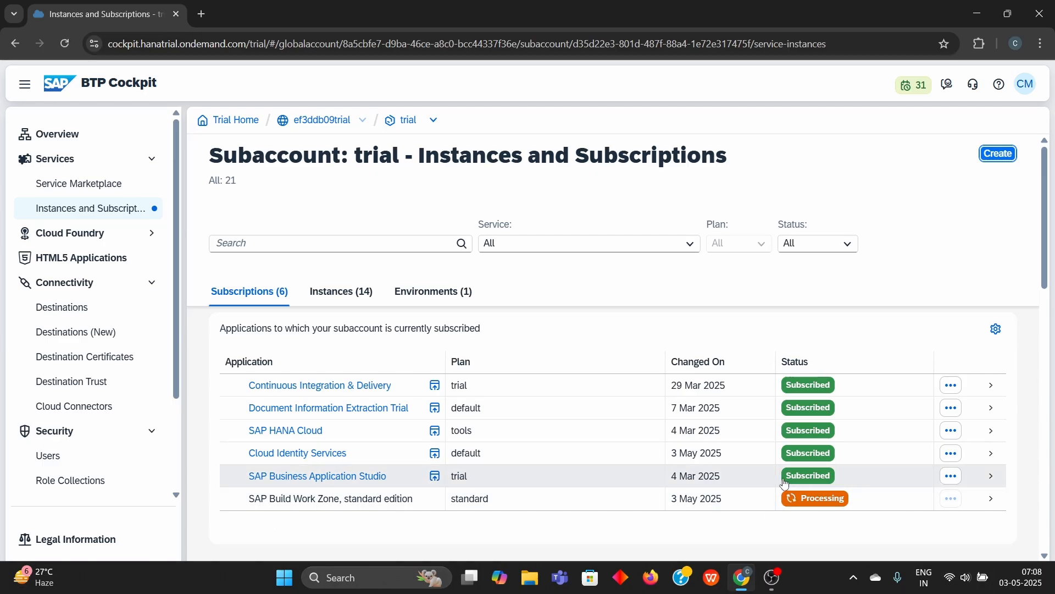
mouse_move(823, 451)
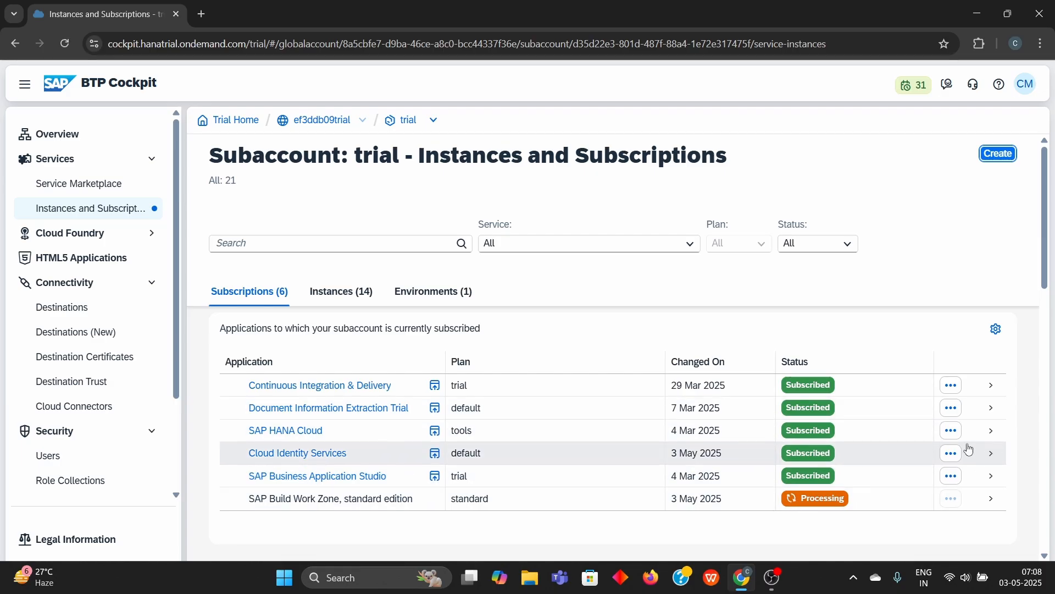
mouse_move(951, 453)
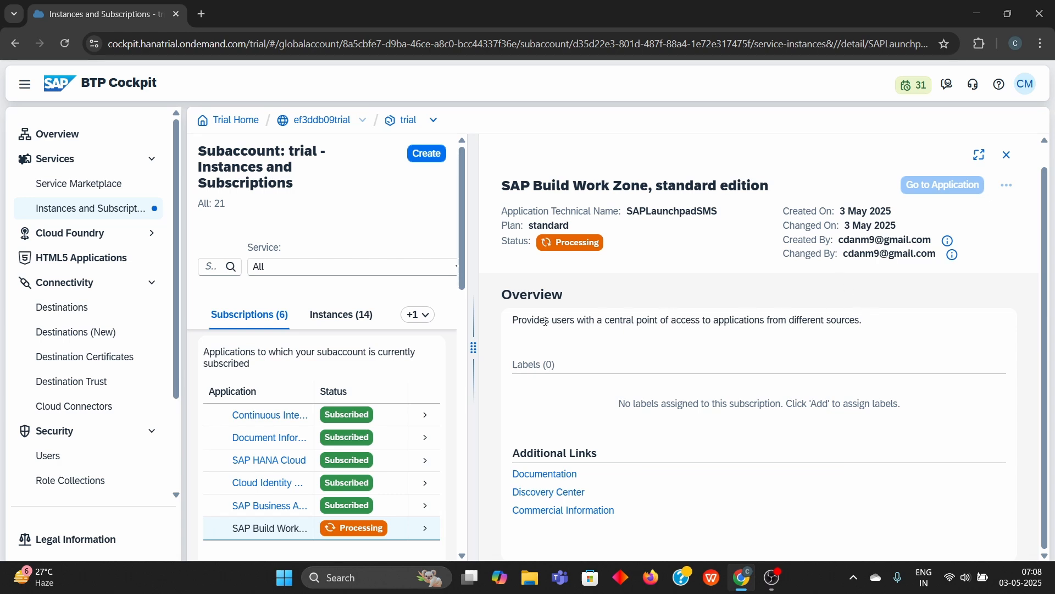
Step: Reopen the Work Zone subscription details until Status changes from Processing to Subscribed
left_click(1006, 154)
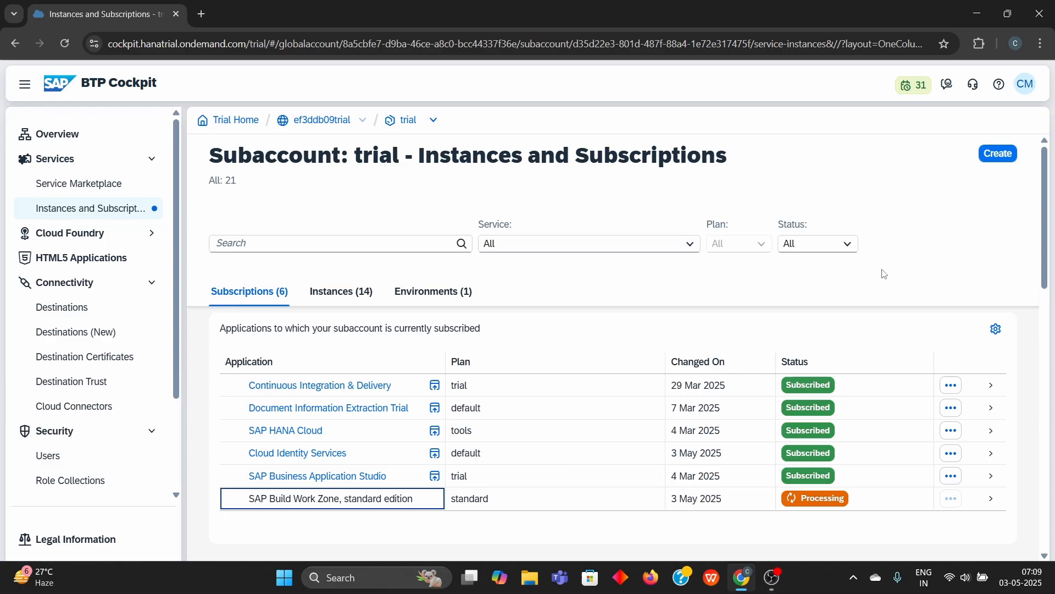
mouse_move(781, 300)
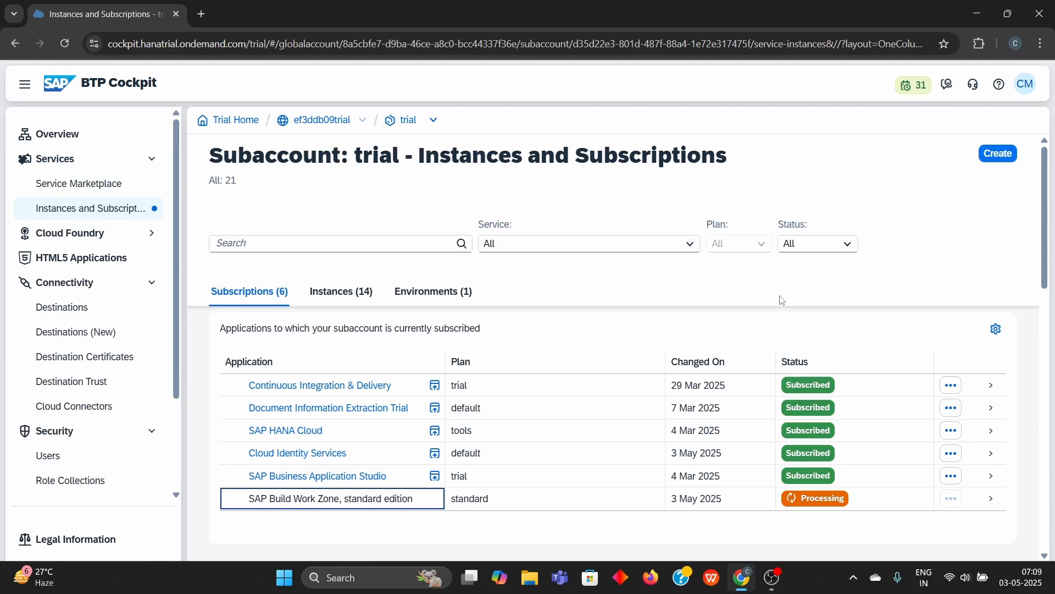
mouse_move(759, 337)
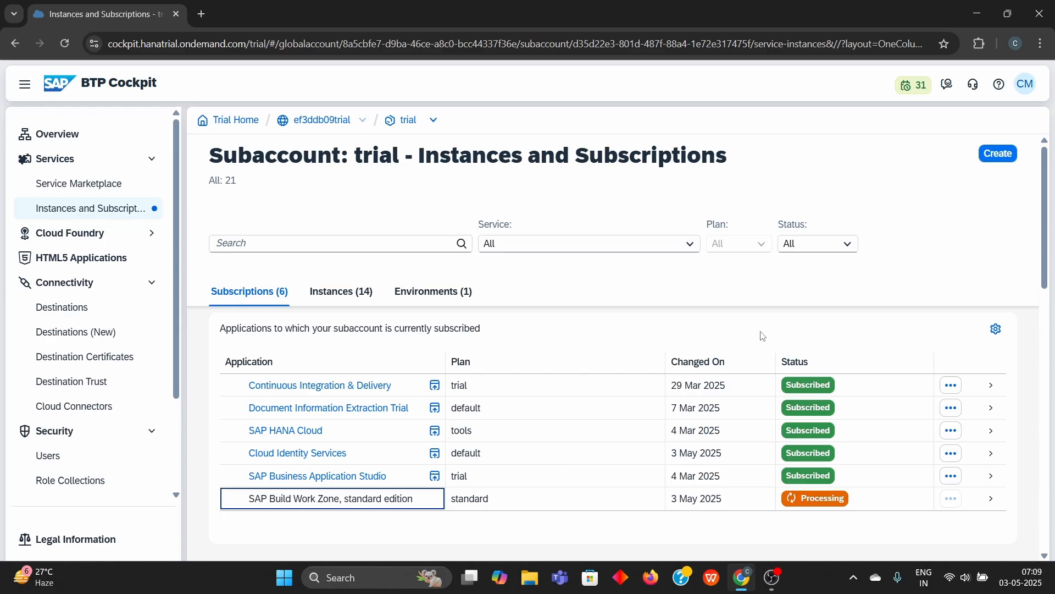
mouse_move(758, 347)
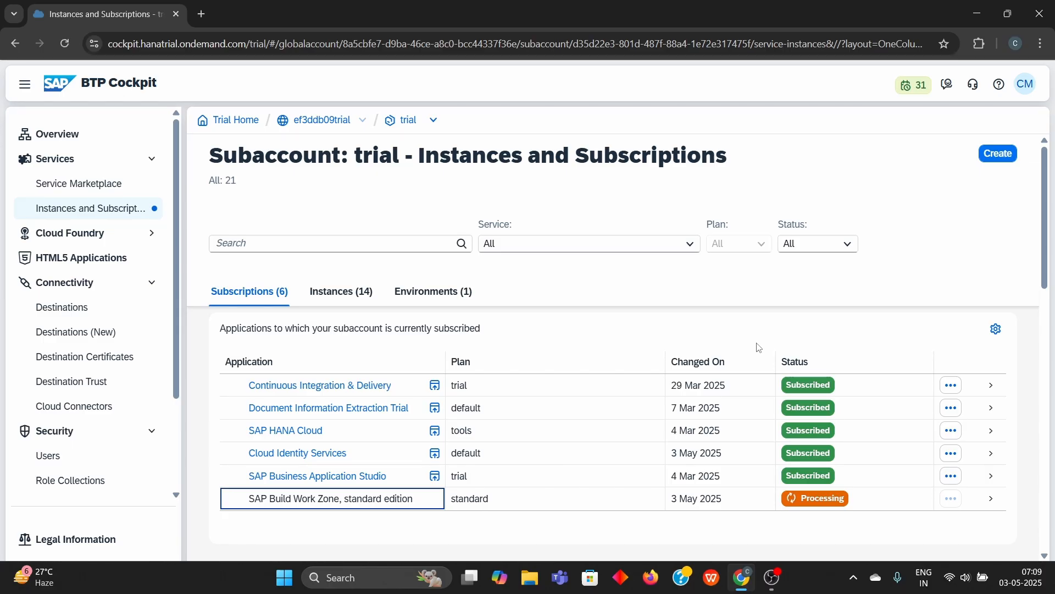
mouse_move(806, 503)
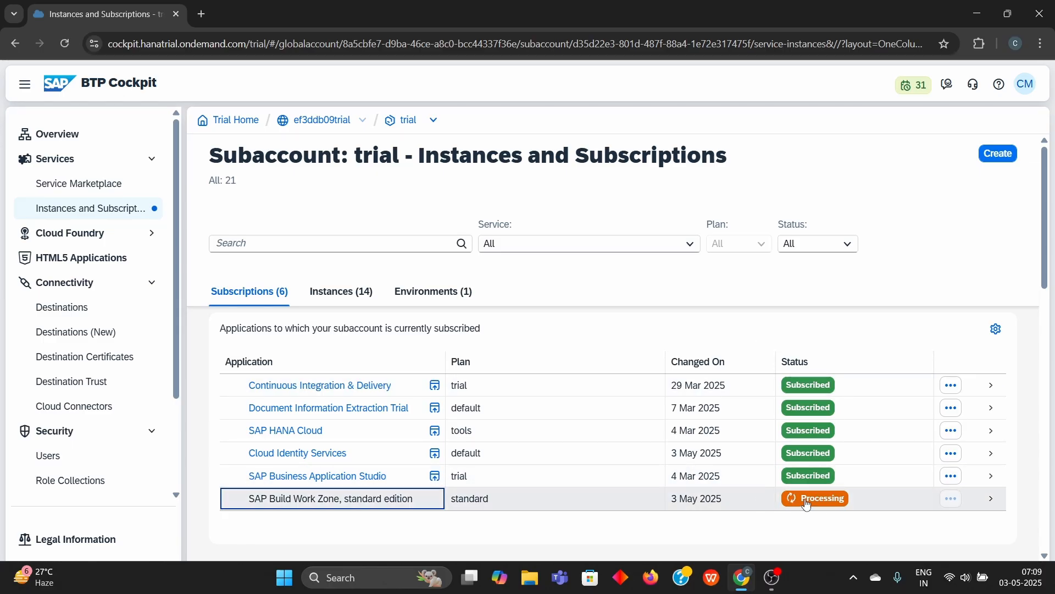
left_click(989, 498)
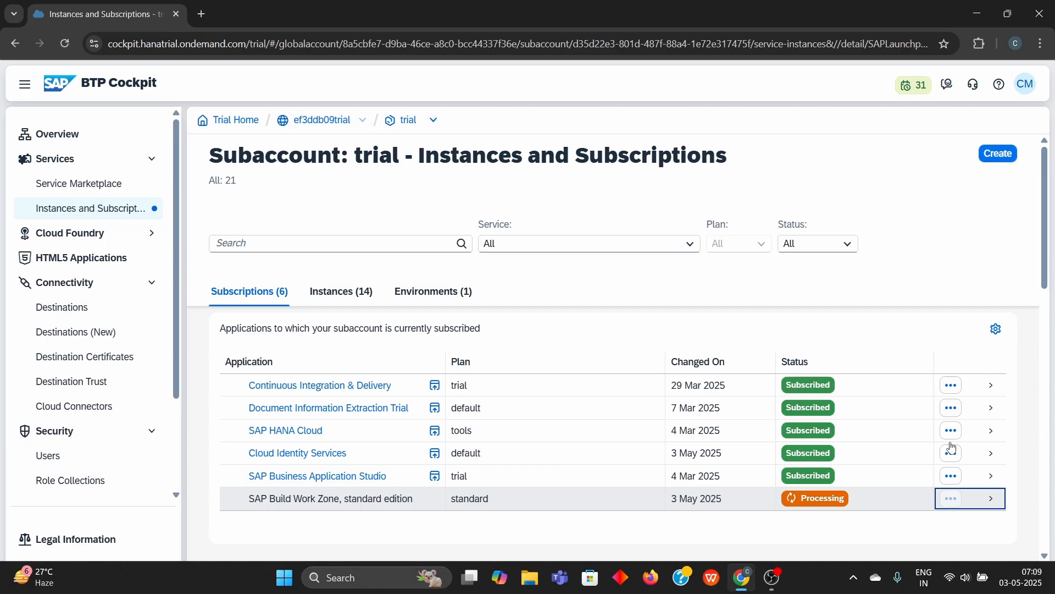
left_click(990, 498)
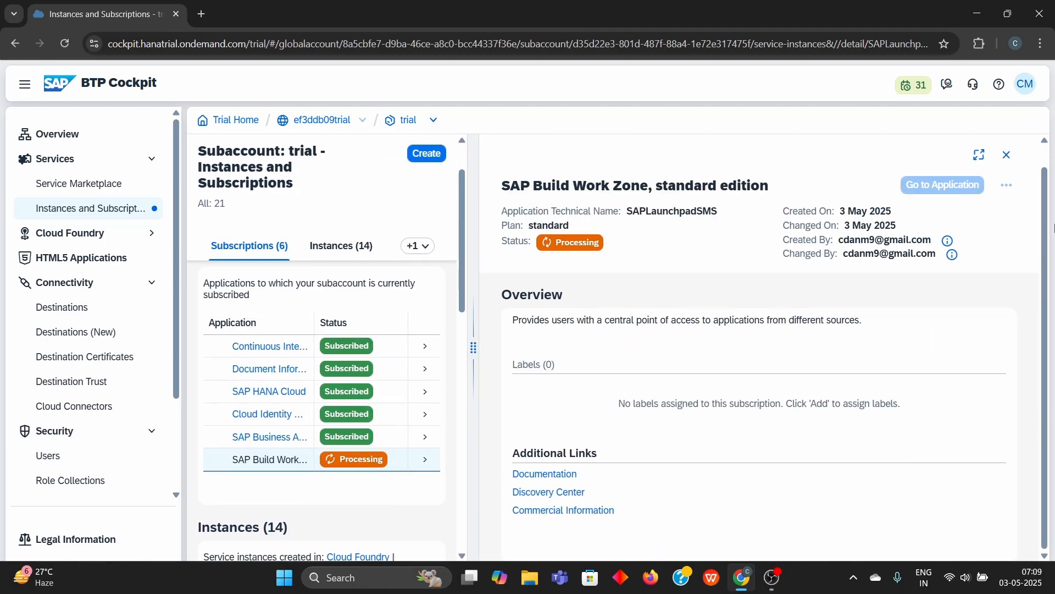
left_click(1005, 154)
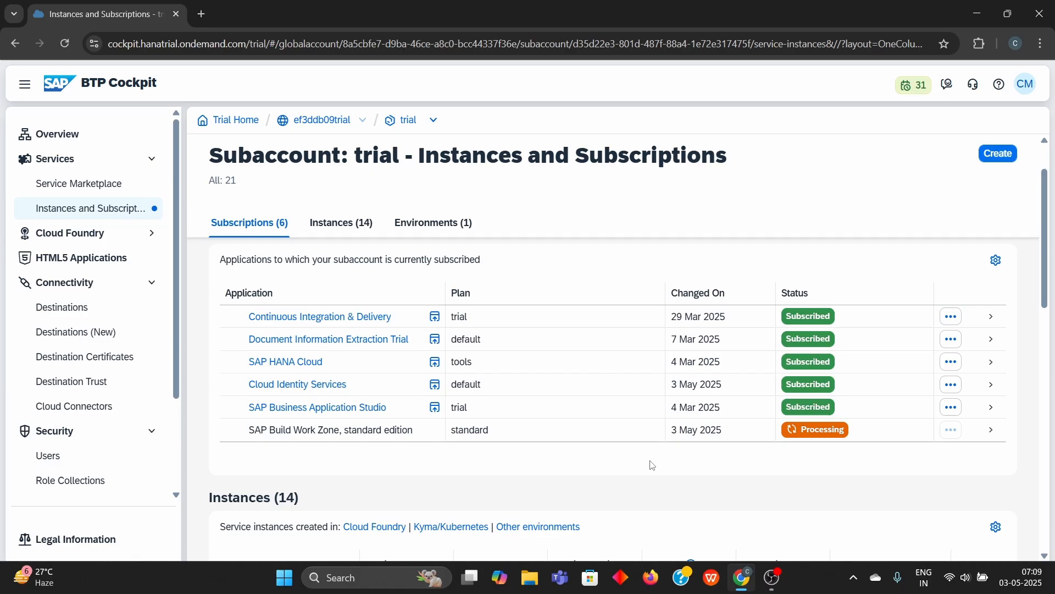
left_click(996, 261)
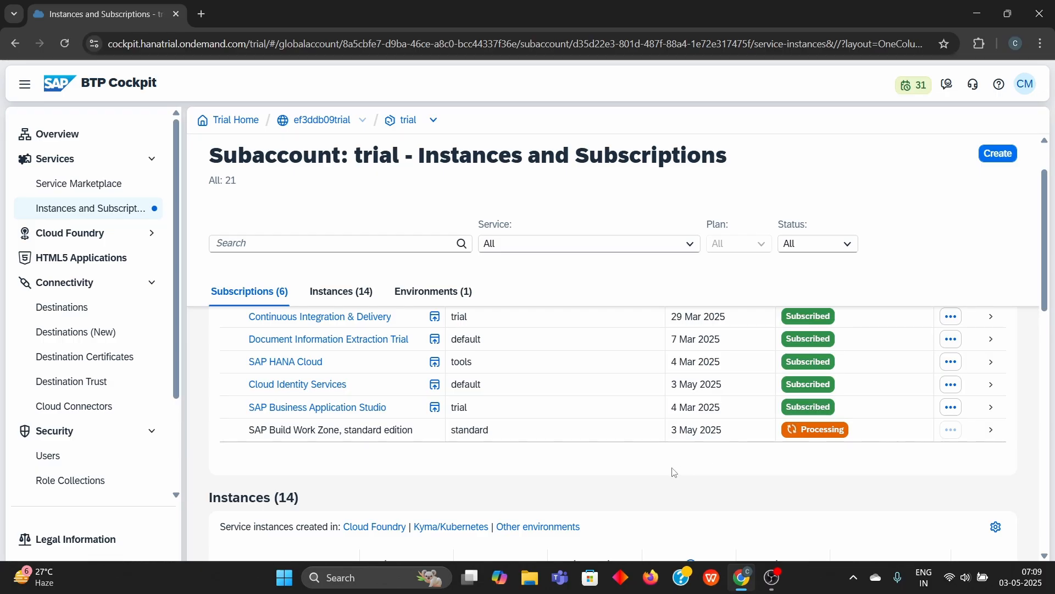
mouse_move(648, 473)
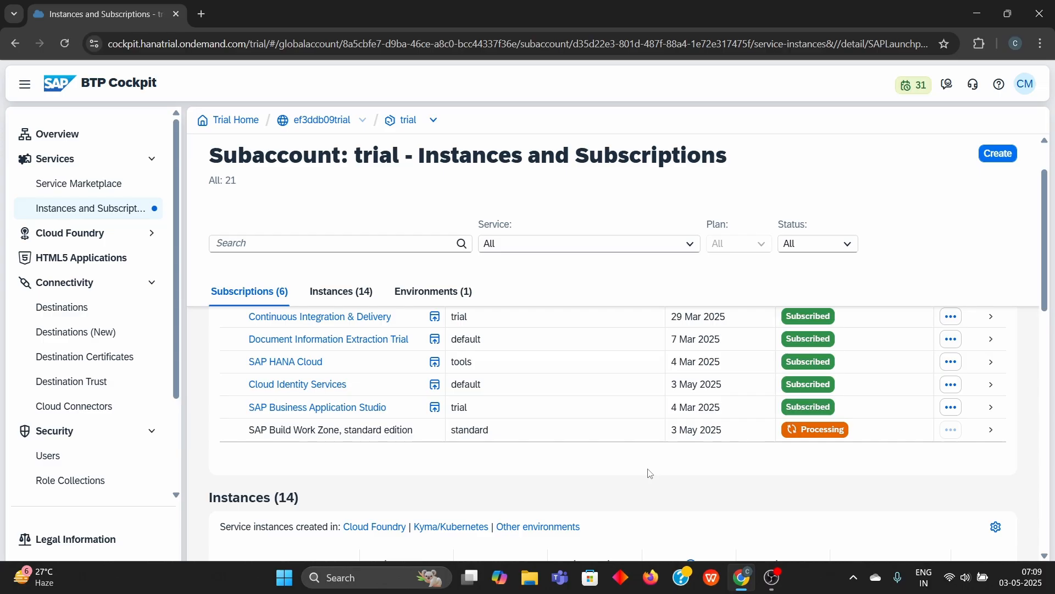
left_click(330, 429)
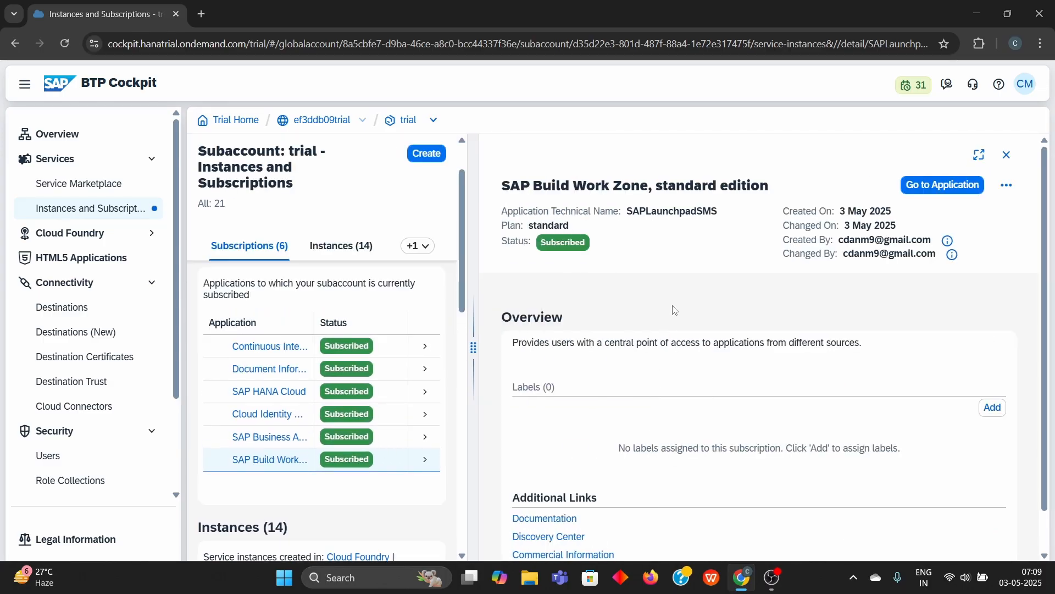